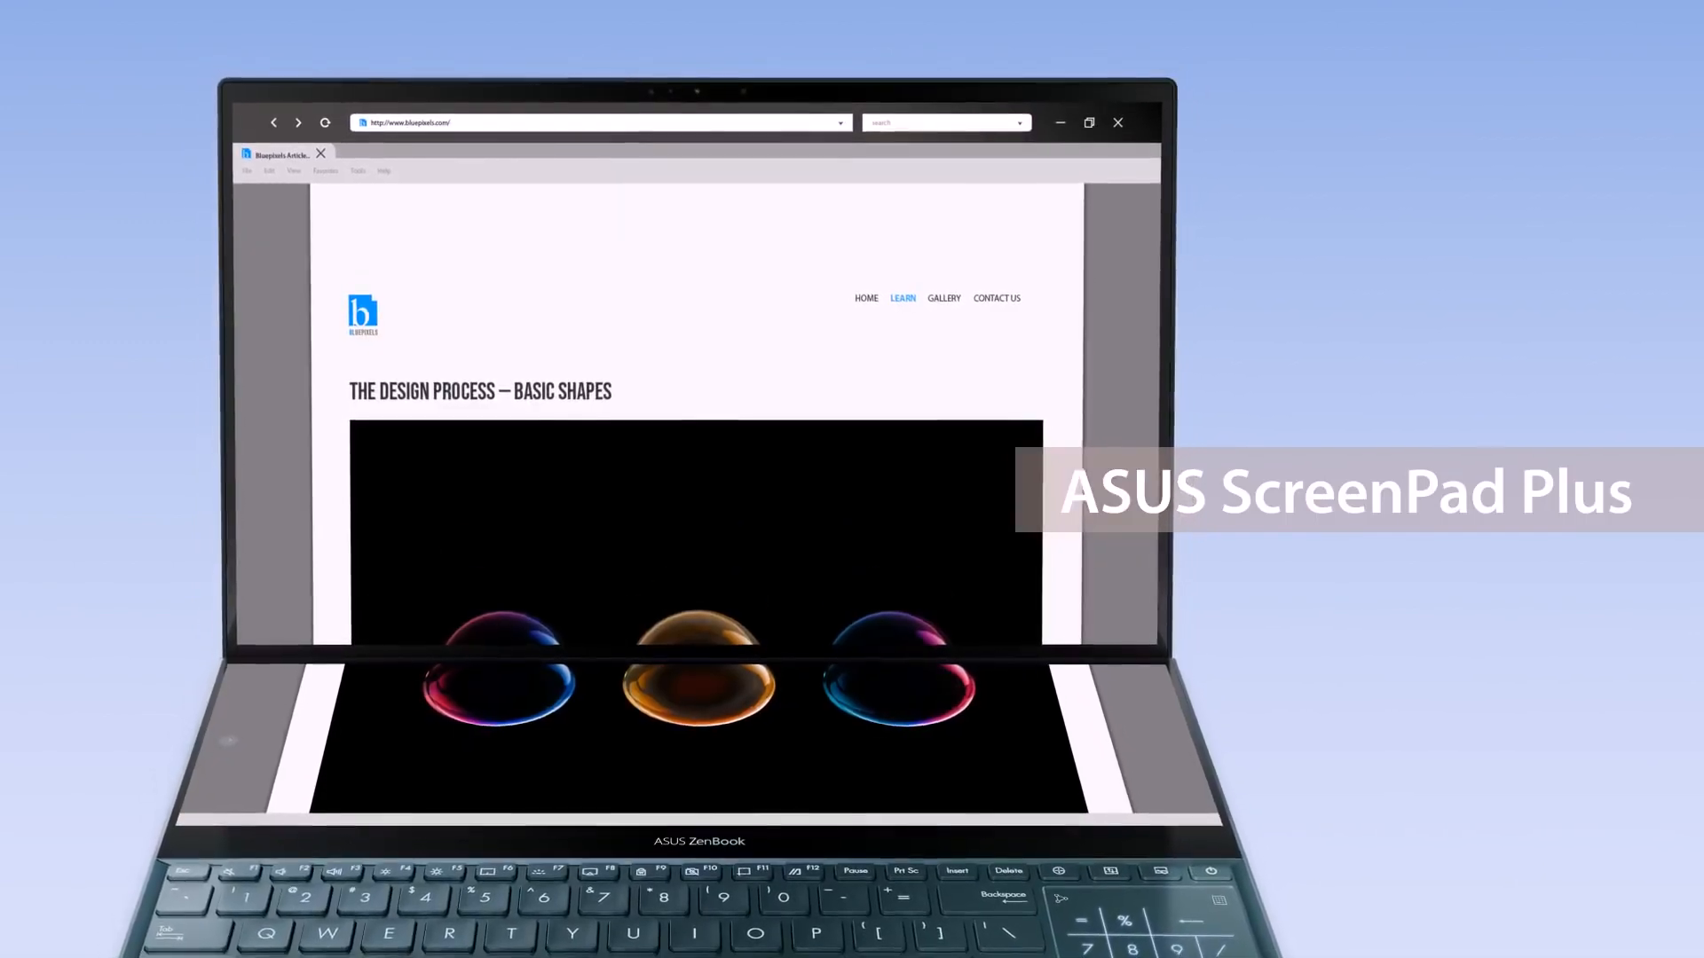
Scroll down through the Basic Shapes article stretched across both screens.
{"action": "scroll", "scroll_direction": "down", "scroll_amount": 3}
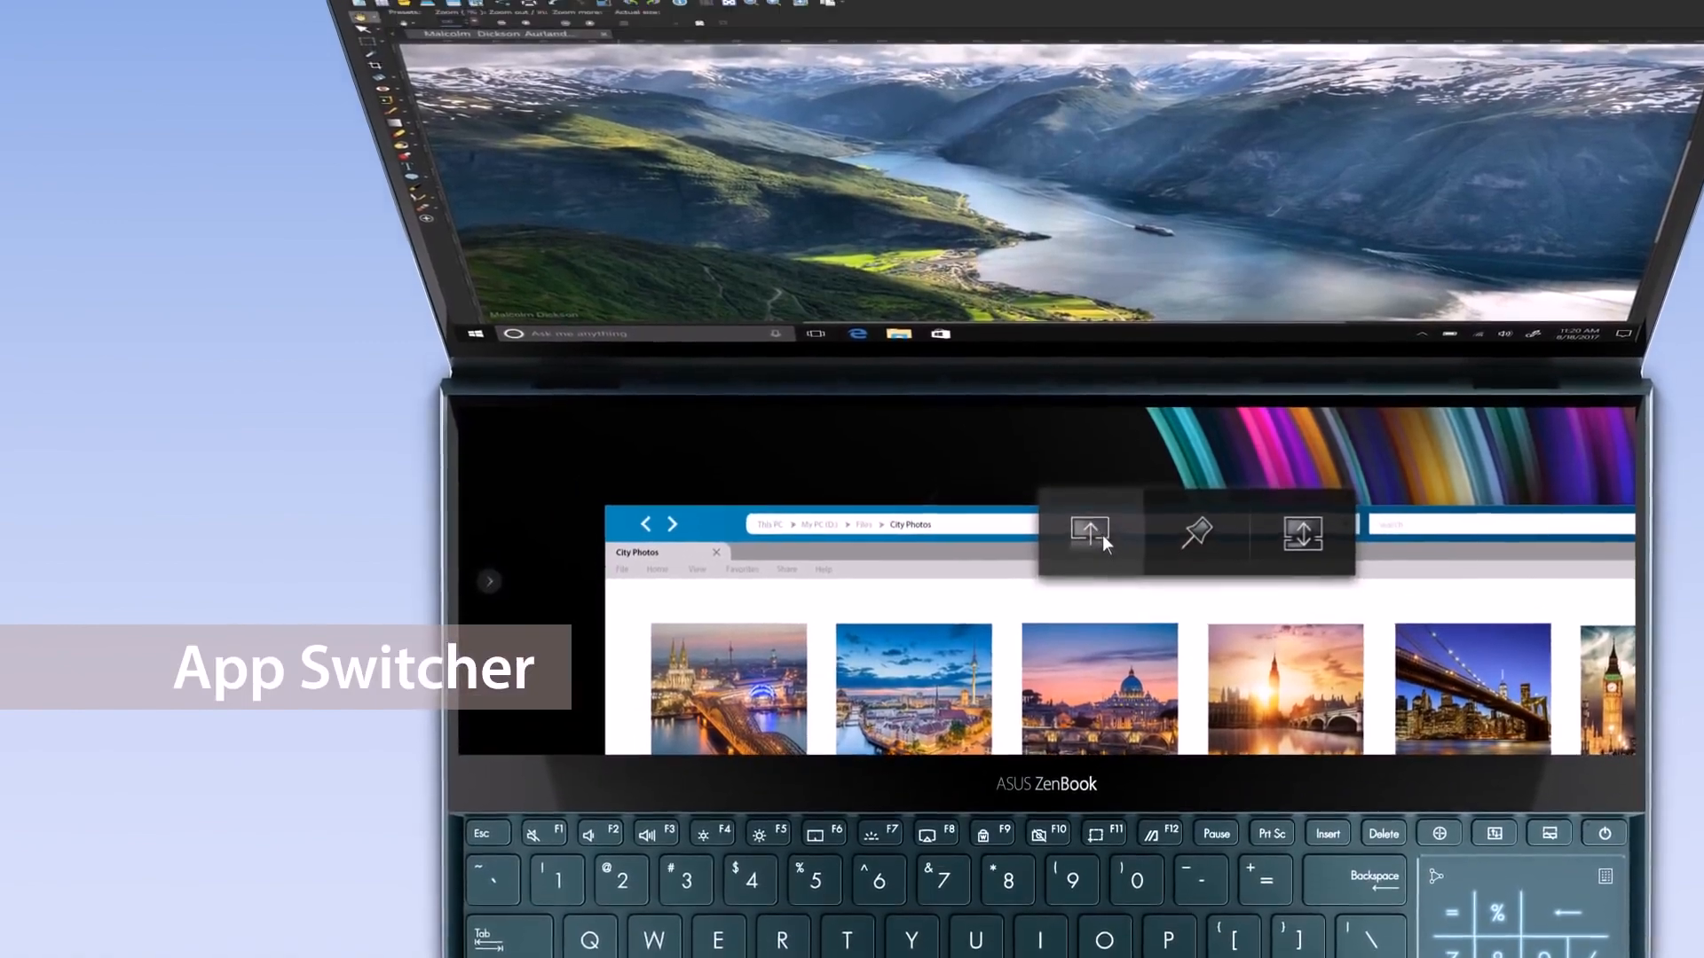
Swap the City Photos window from the ScreenPad to the main screen.
{"action": "left_click", "coordinate": [1088, 532]}
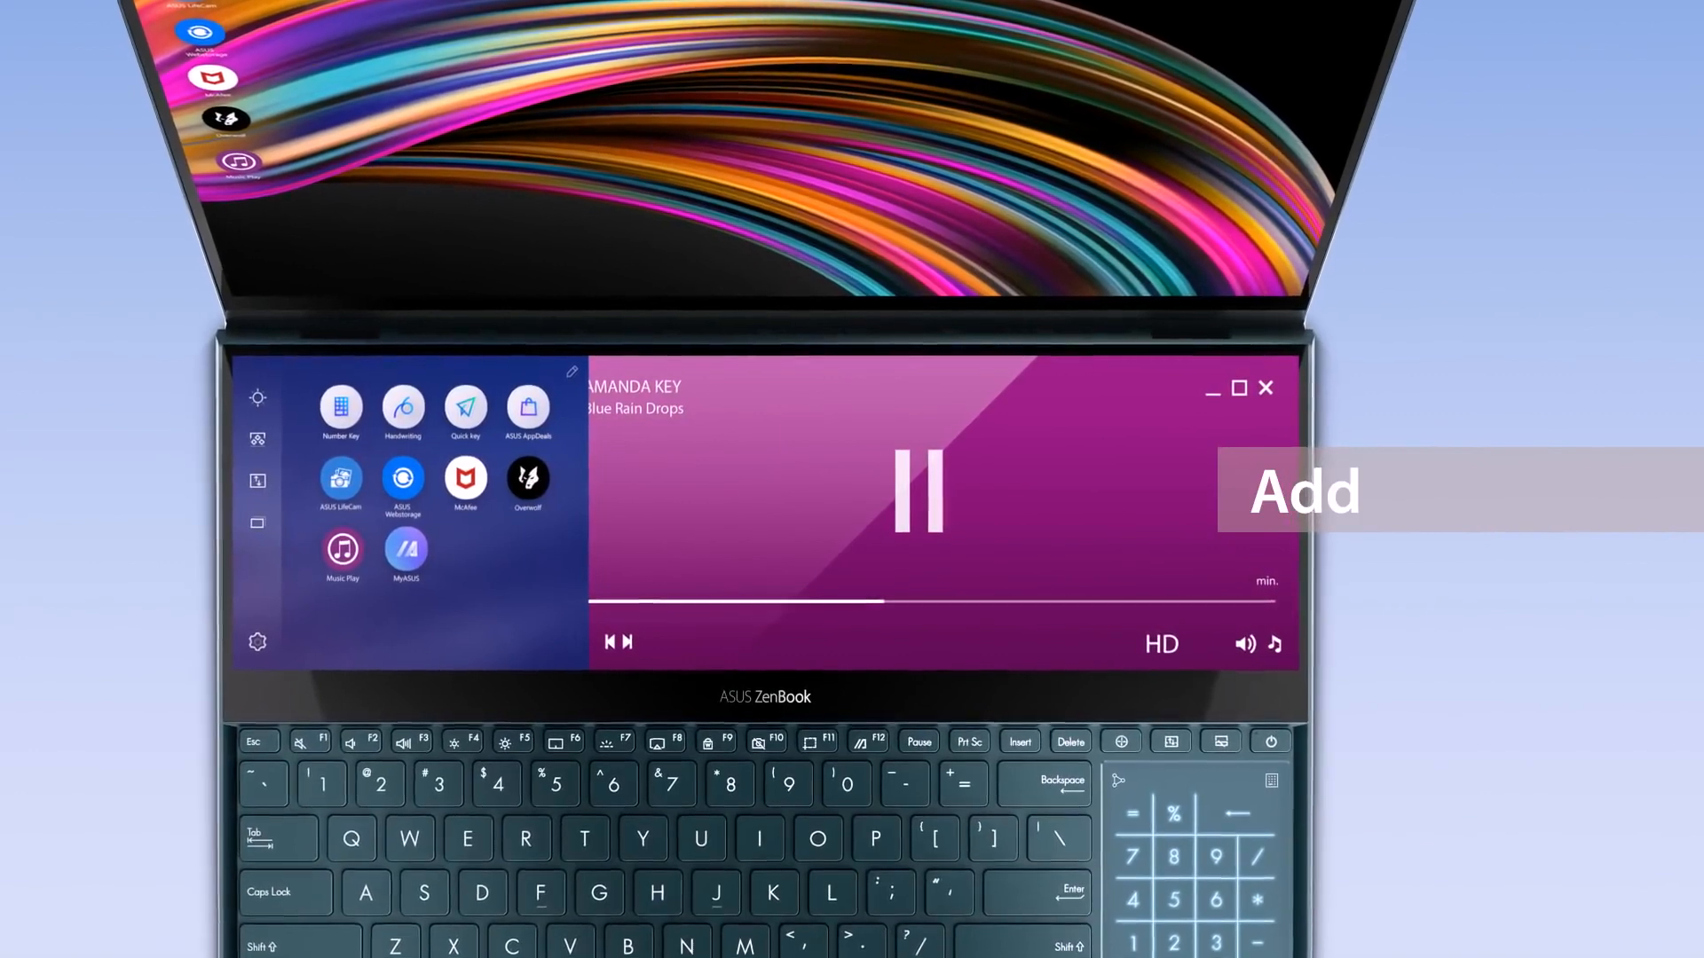
Launch MyASUS from the ScreenPad launcher and show Customer Support.
{"action": "left_click", "coordinate": [406, 546]}
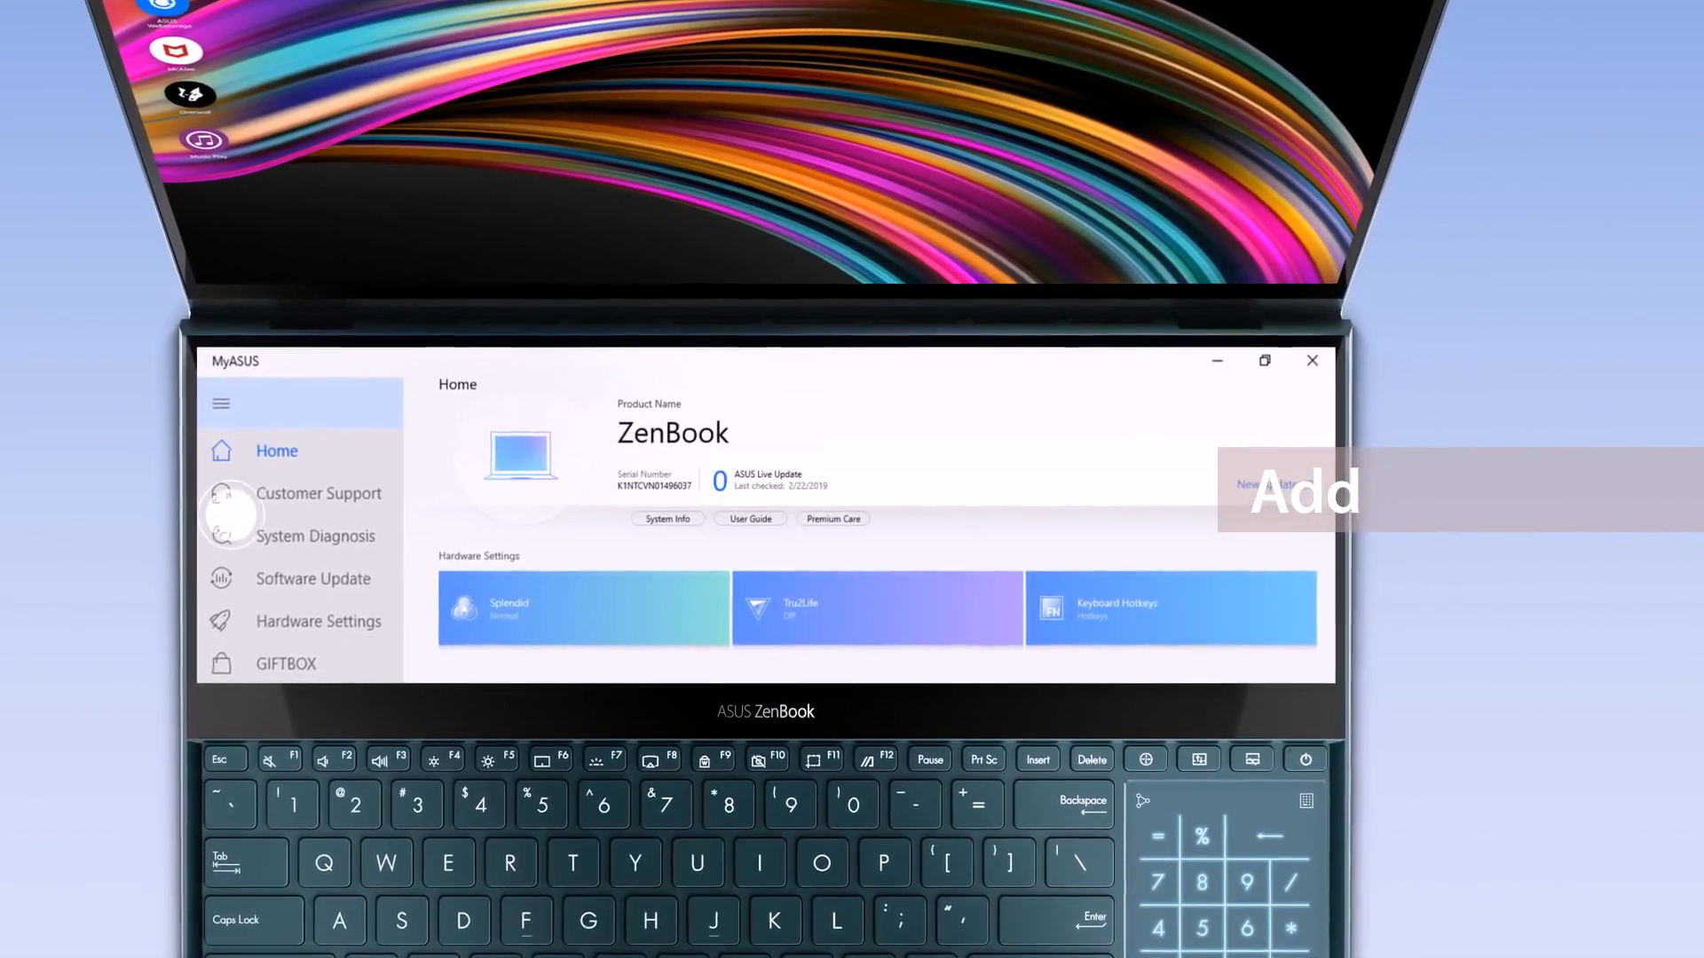
{"action": "left_click", "coordinate": [221, 403]}
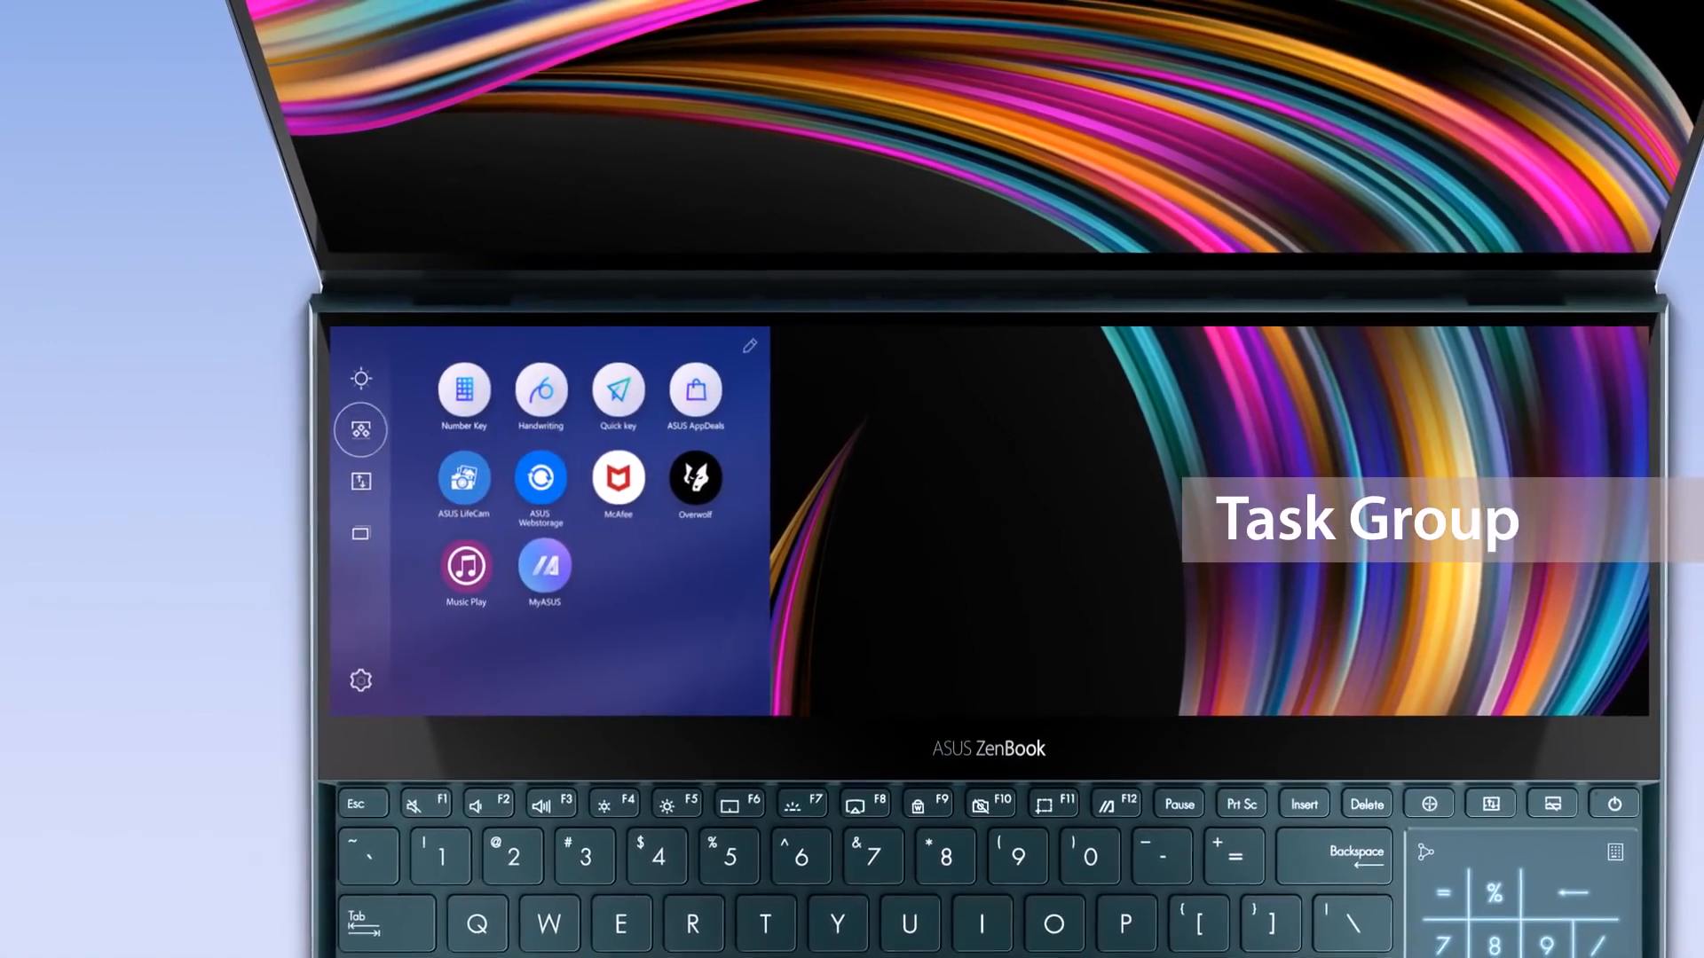
Show the Task Group panel from the launcher's left sidebar.
{"action": "left_click", "coordinate": [359, 429]}
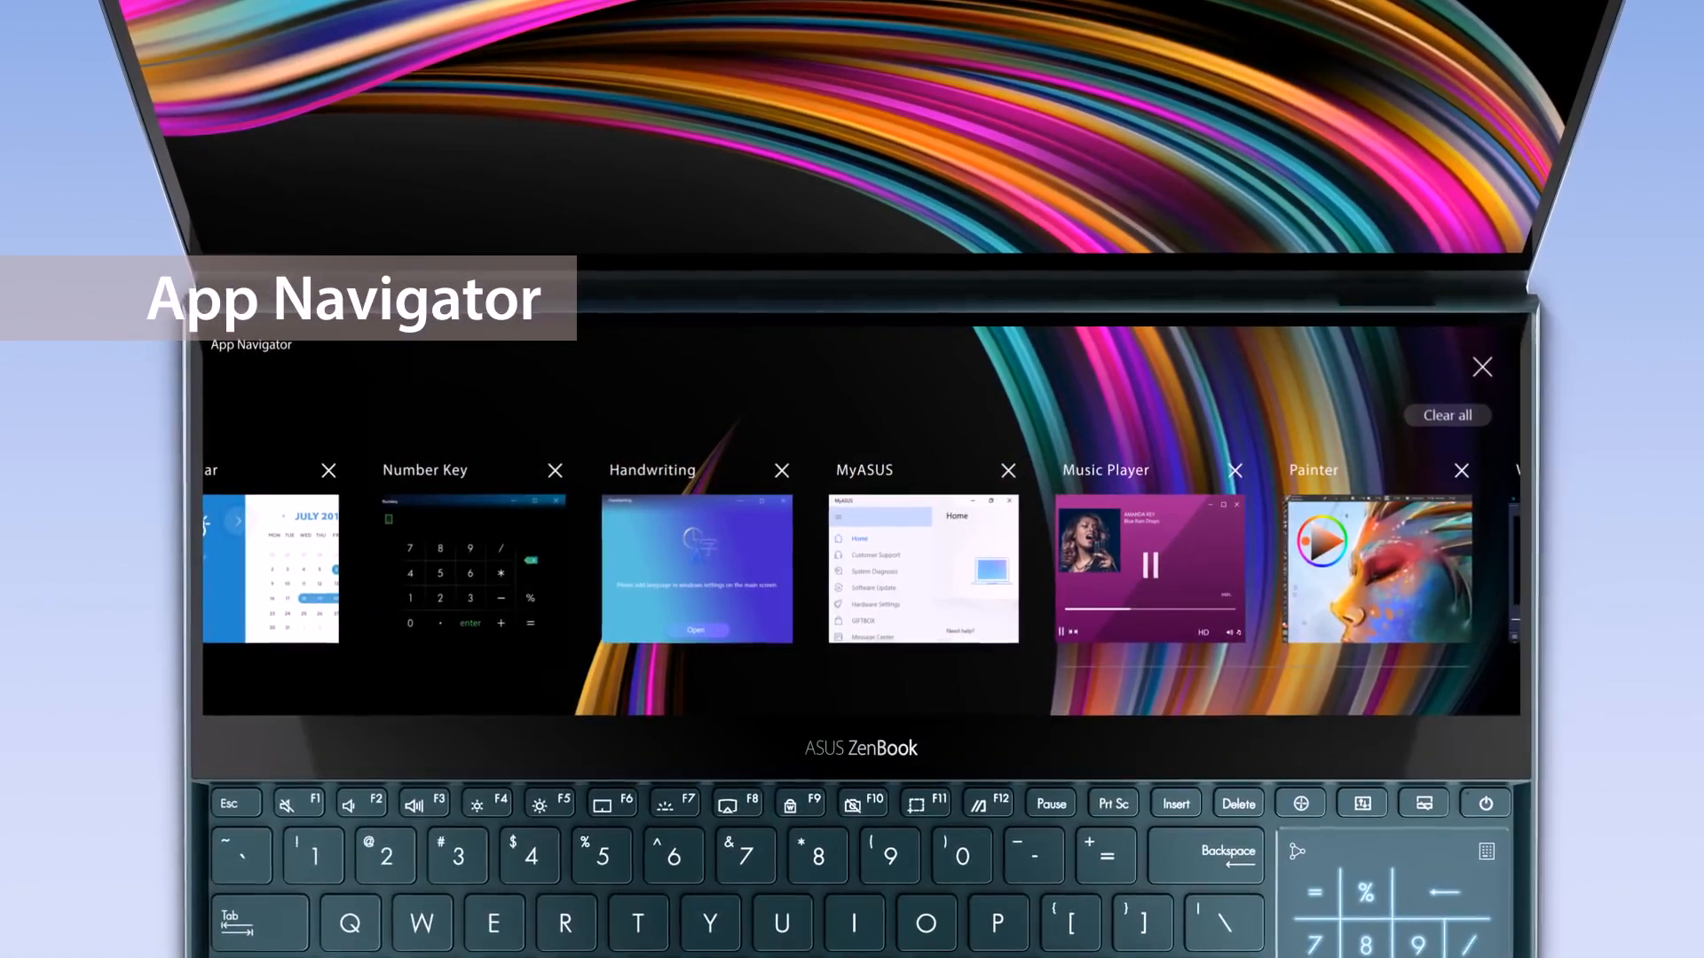
Close the MyASUS thumbnail in App Navigator and dismiss the navigator.
{"action": "left_click", "coordinate": [1006, 470]}
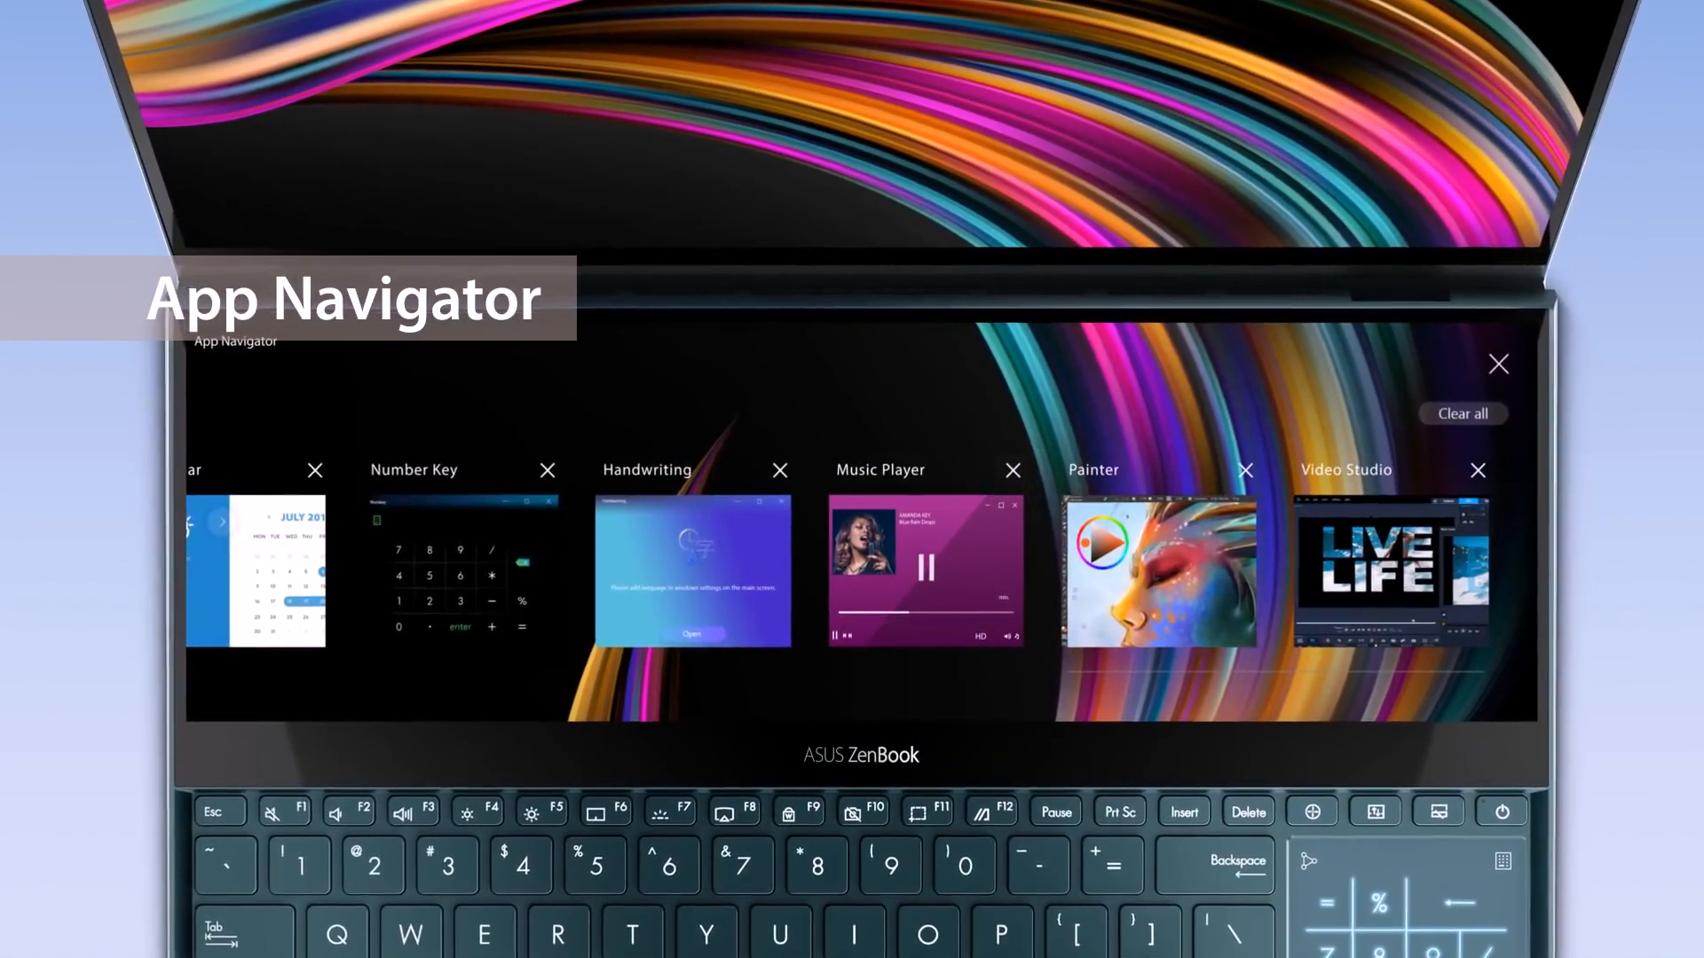
{"action": "left_click", "coordinate": [923, 570]}
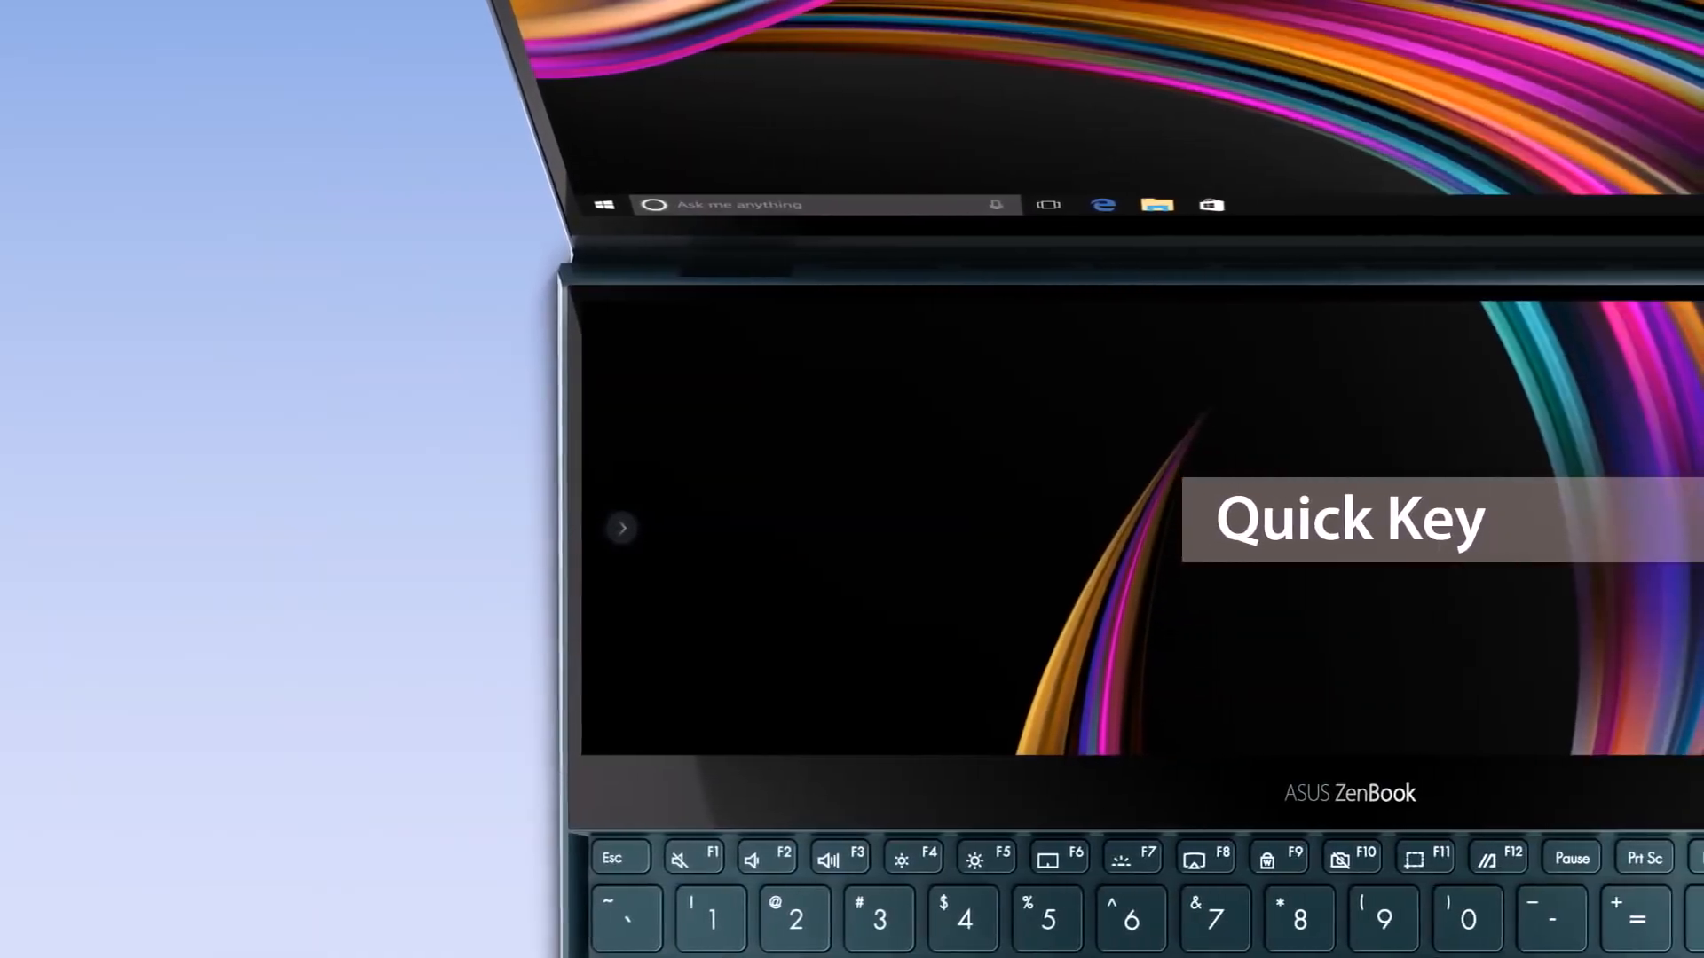
Launch Quick Key from the ScreenPad launcher and trigger one of its shortcuts.
{"action": "left_click", "coordinate": [621, 528]}
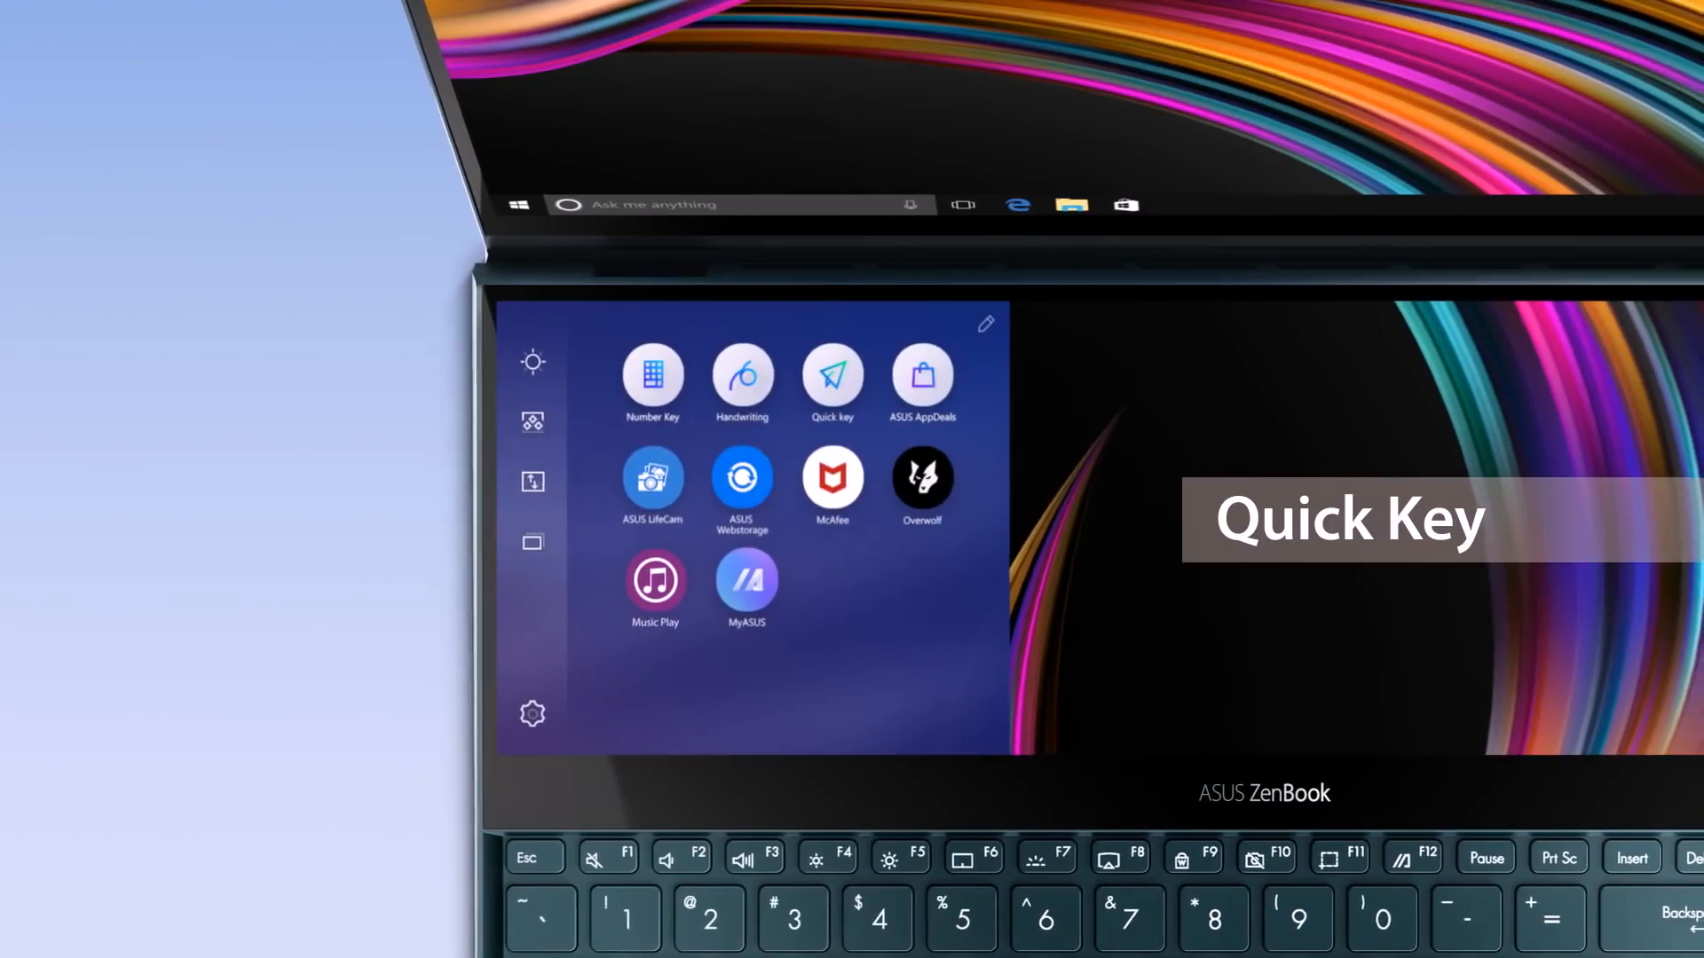
{"action": "left_click", "coordinate": [832, 375]}
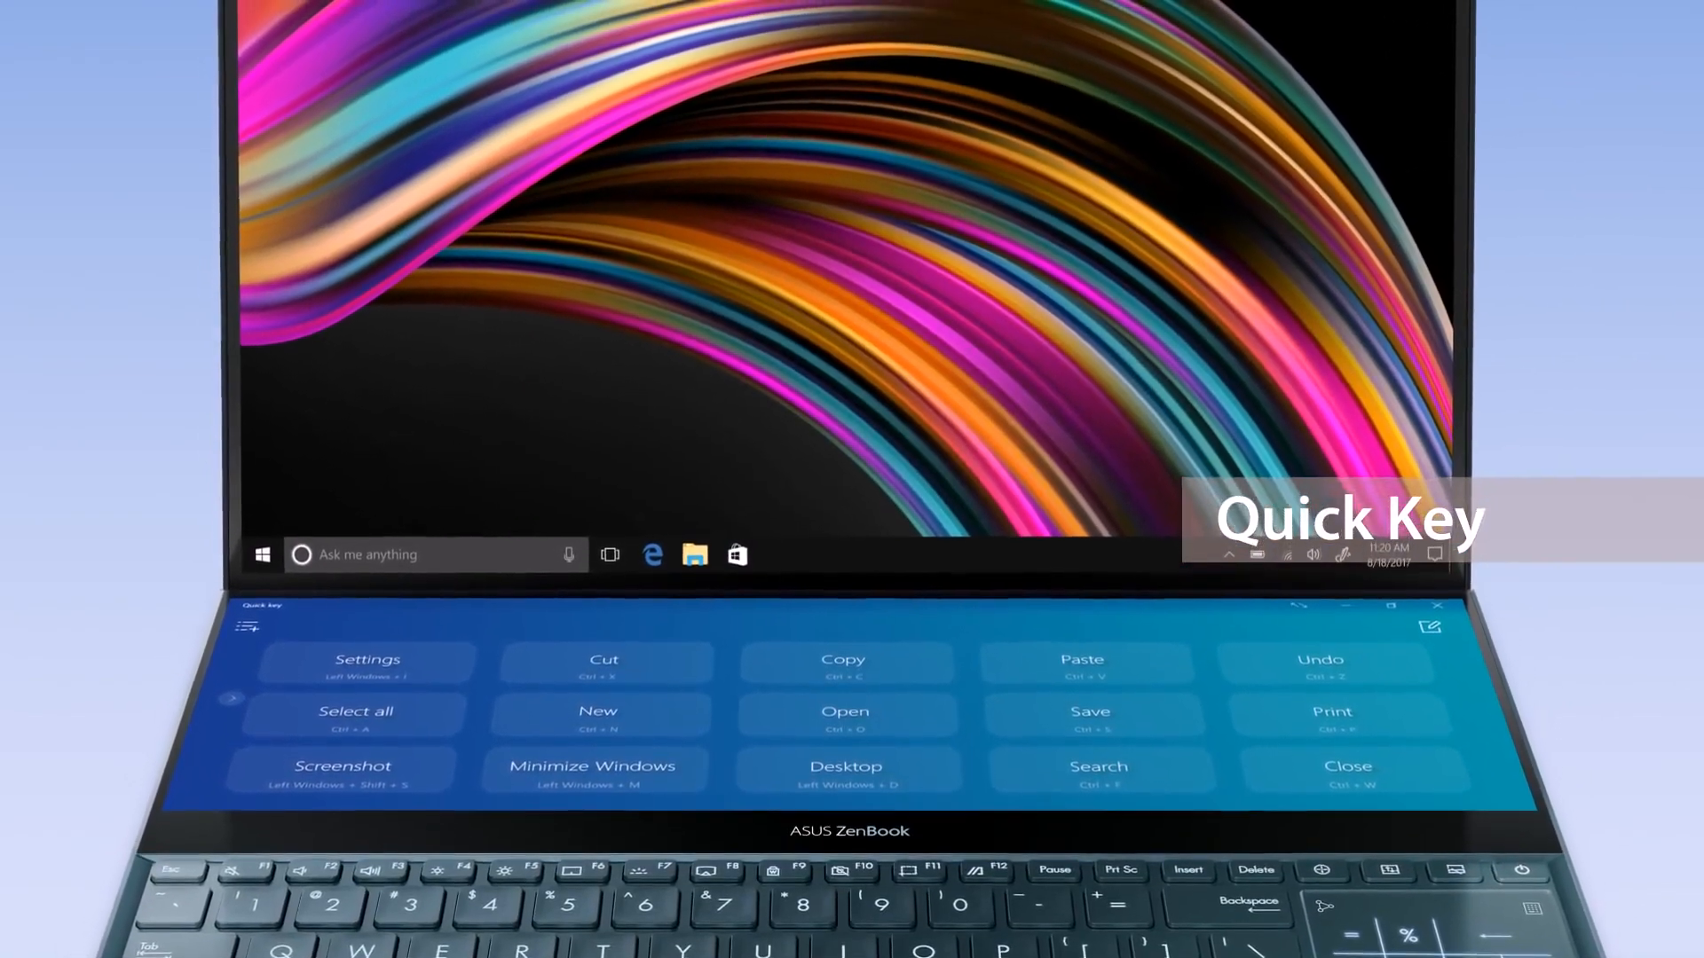
{"action": "left_click", "coordinate": [368, 660]}
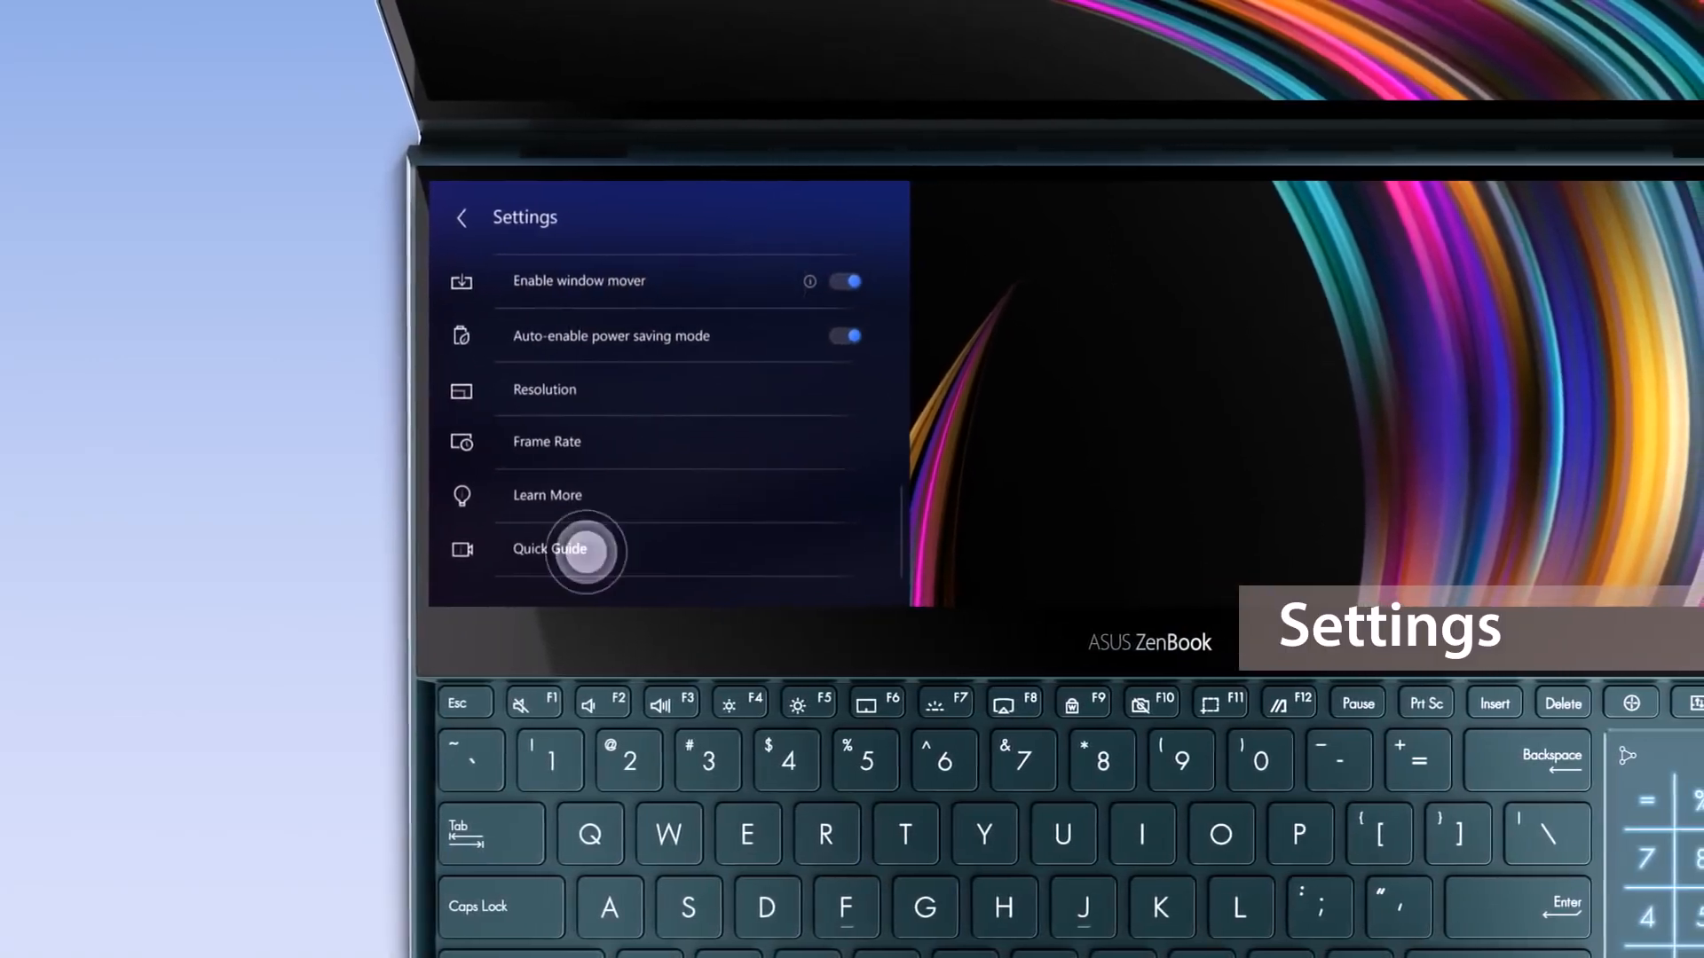
Choose Quick Guide from the ScreenPad Settings list.
{"action": "left_click", "coordinate": [548, 548]}
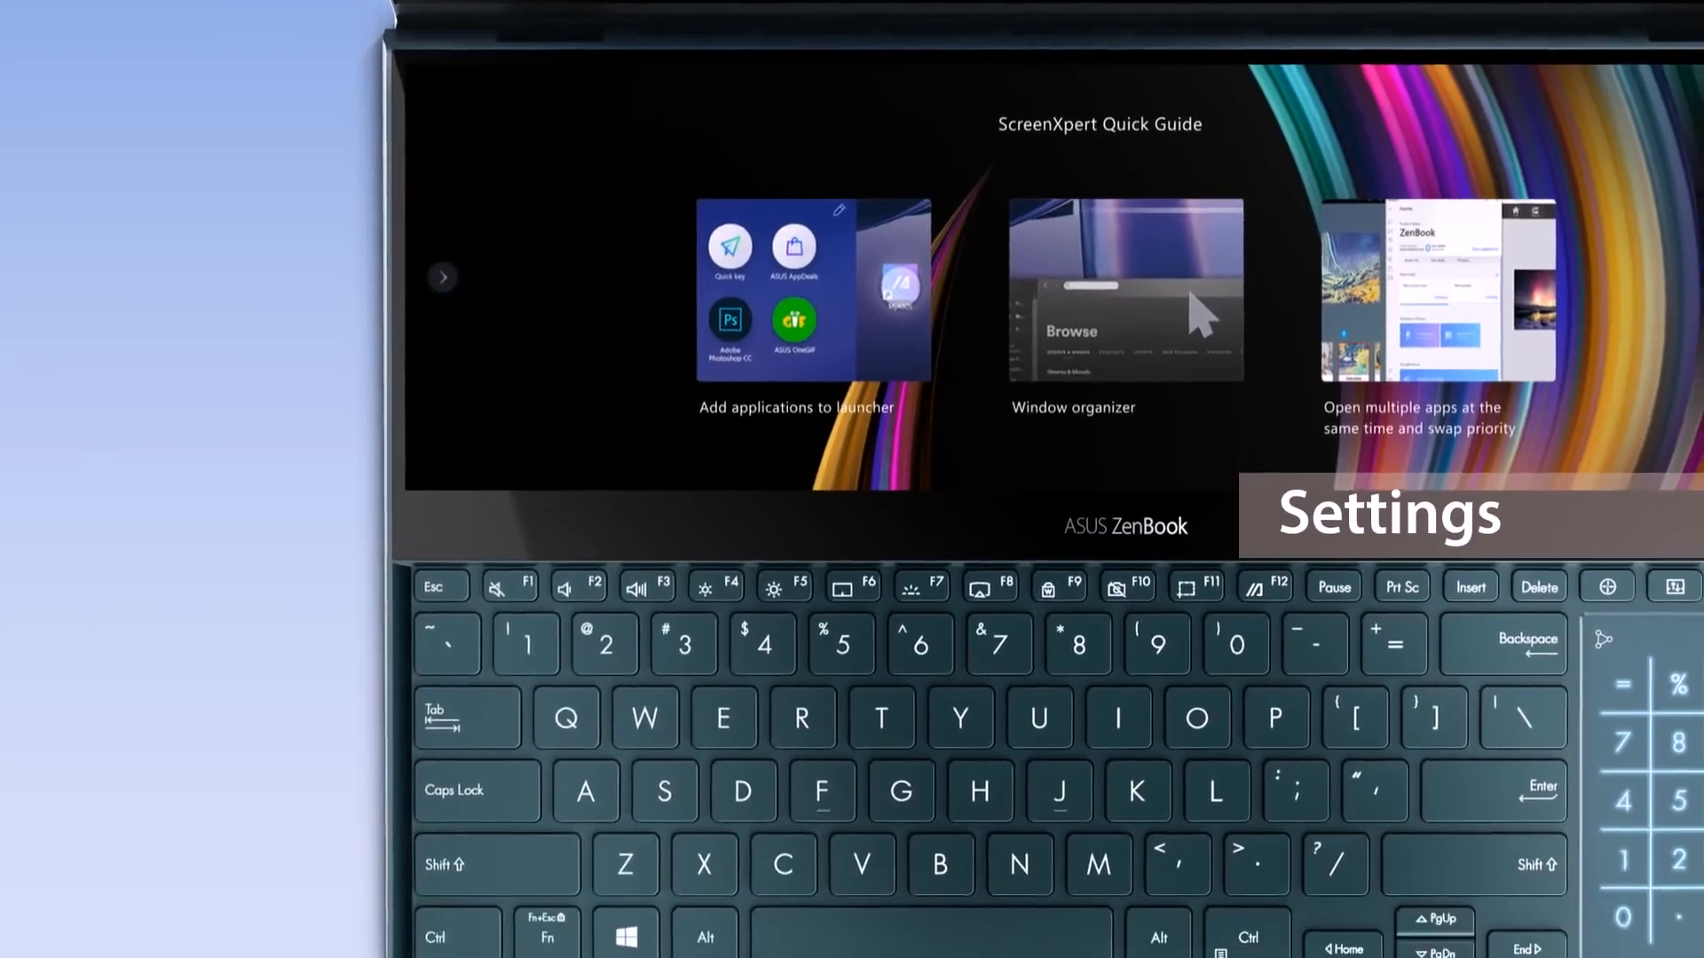